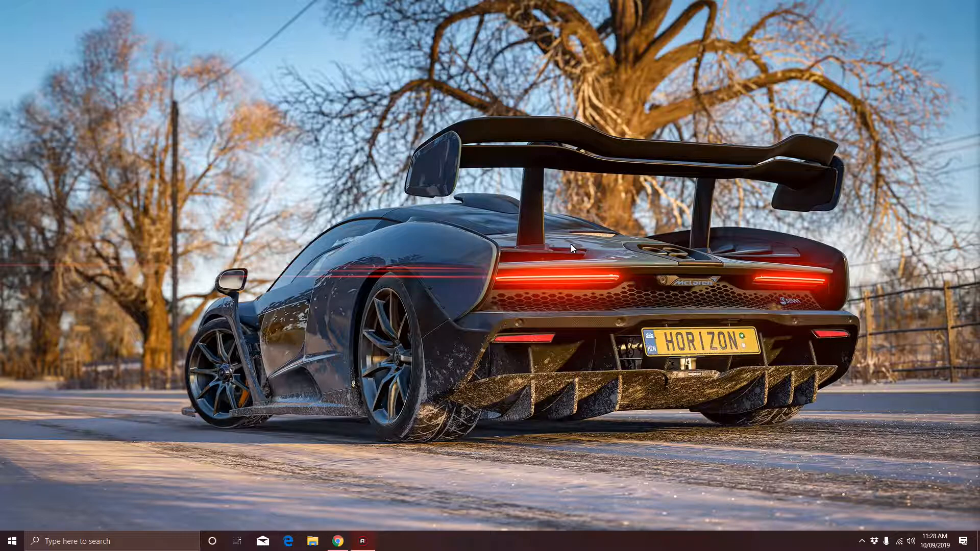
{"action": "mouse_move", "coordinate": [170, 307]}
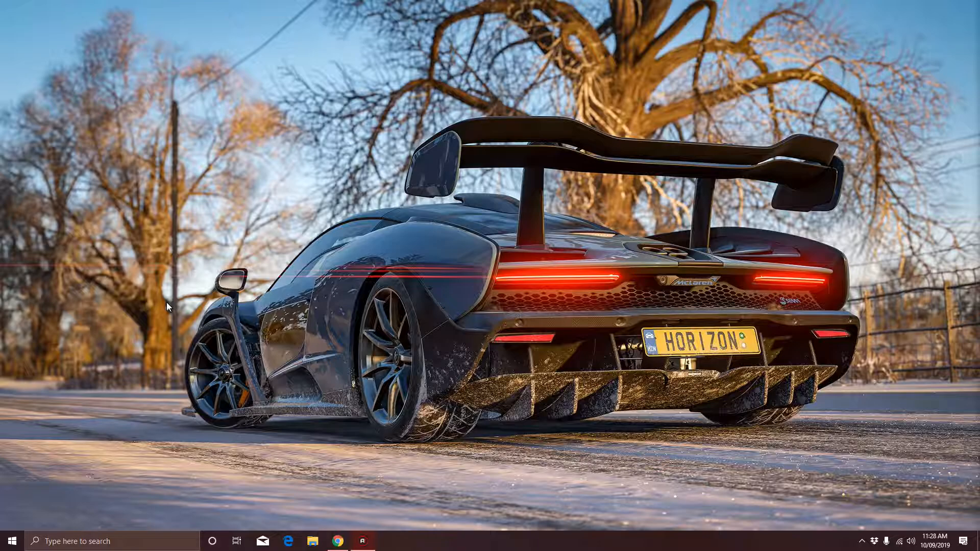
{"action": "mouse_move", "coordinate": [76, 488]}
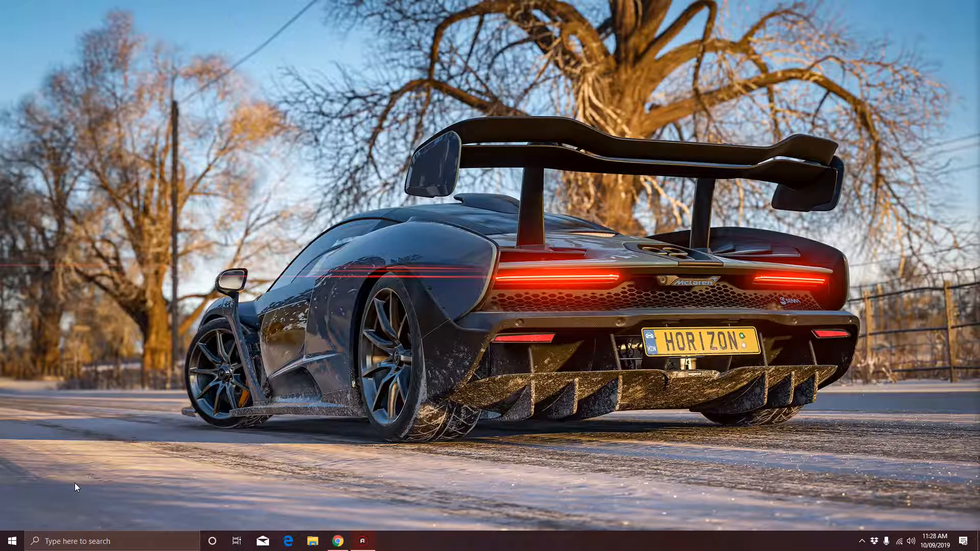
{"action": "mouse_move", "coordinate": [15, 540]}
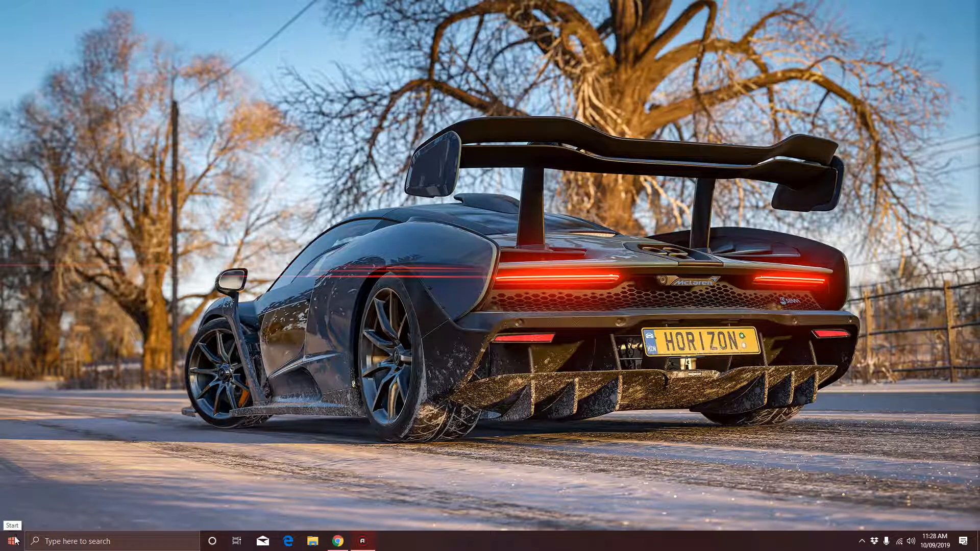
Launch Device Manager from the Start button's right-click quick-link menu.
{"action": "right_click", "coordinate": [7, 541]}
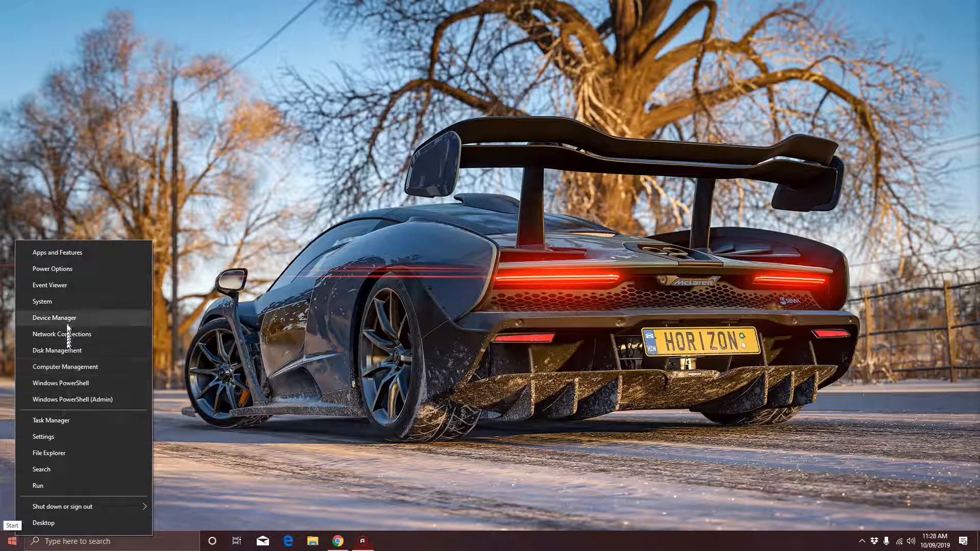
{"action": "left_click", "coordinate": [54, 317]}
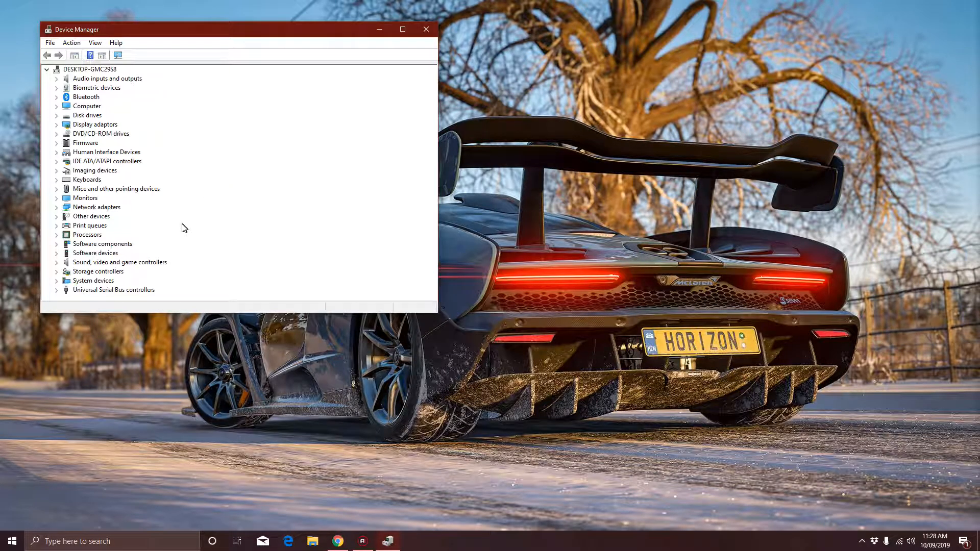
{"action": "mouse_move", "coordinate": [87, 268]}
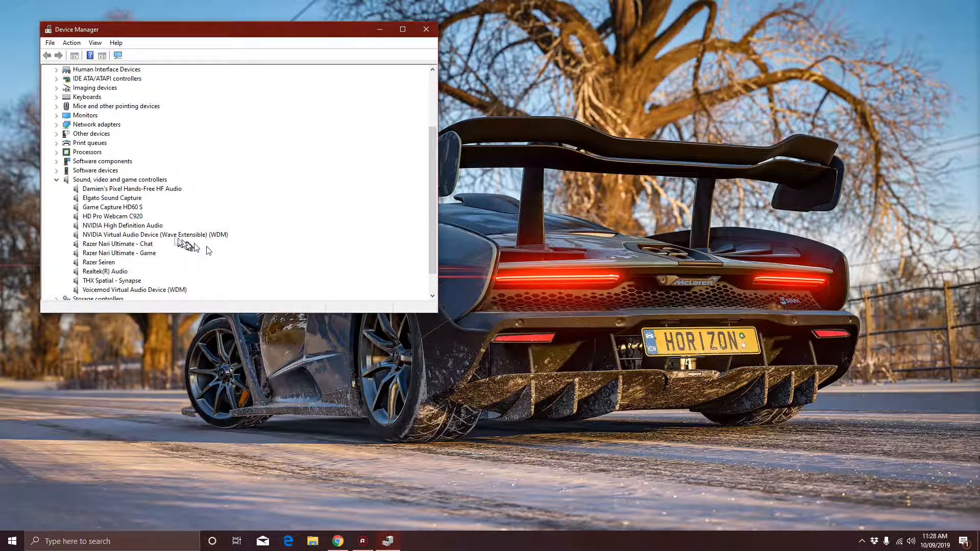
Select the Game Capture HD60 S device under Sound, video and game controllers.
{"action": "left_click", "coordinate": [112, 207]}
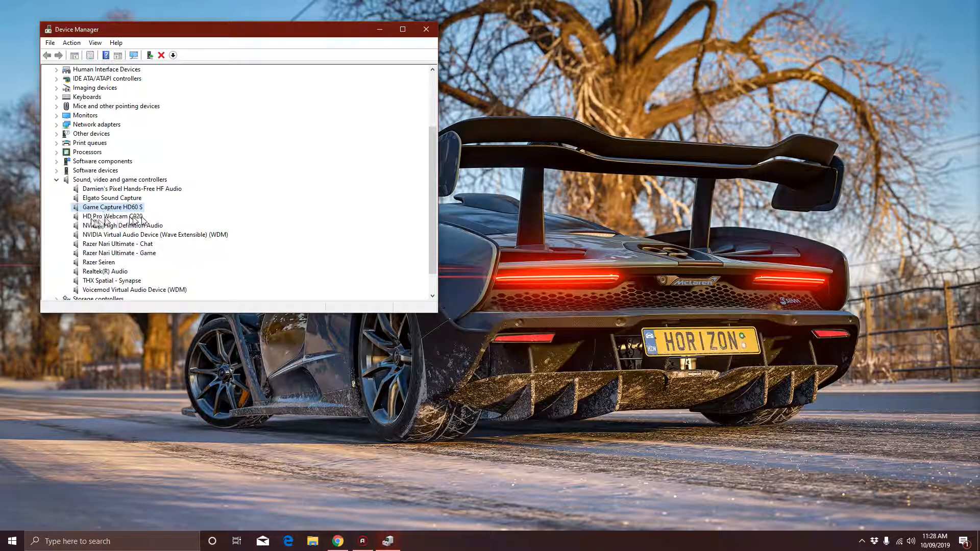